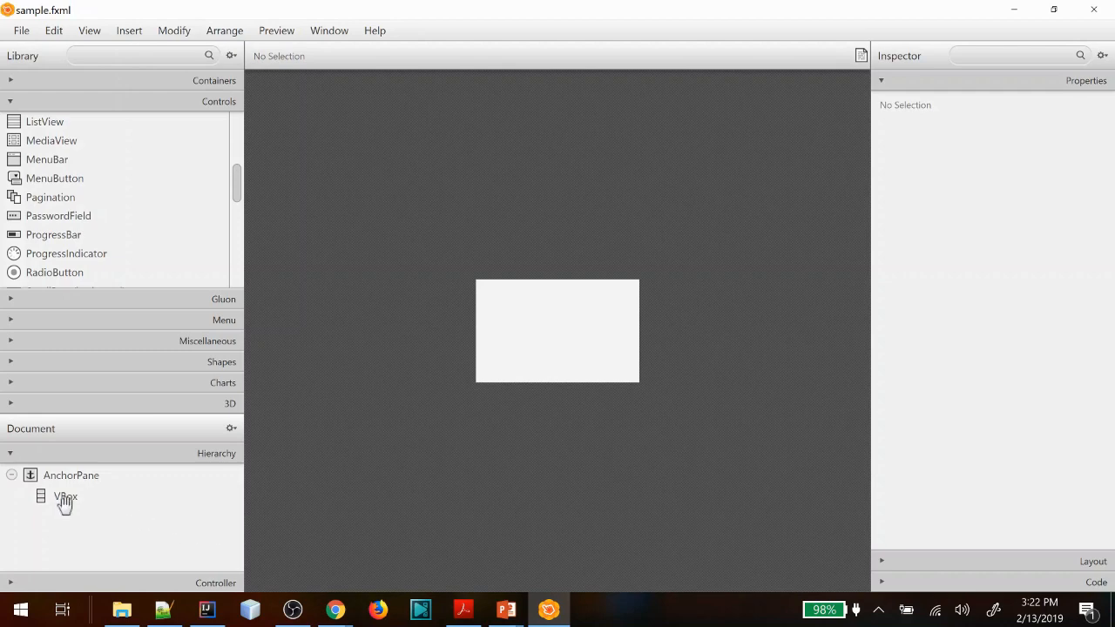
# Stretch the selected VBox down and right to the AnchorPane's edges
pyautogui.click(66, 496)
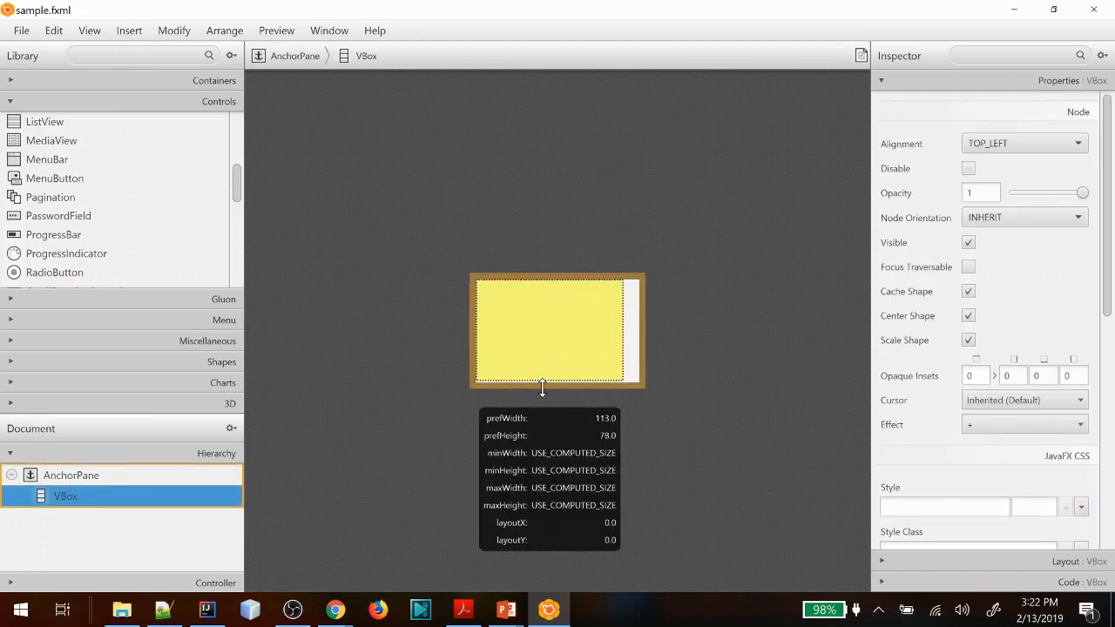
pyautogui.moveTo(625, 332); pyautogui.dragTo(641, 326)
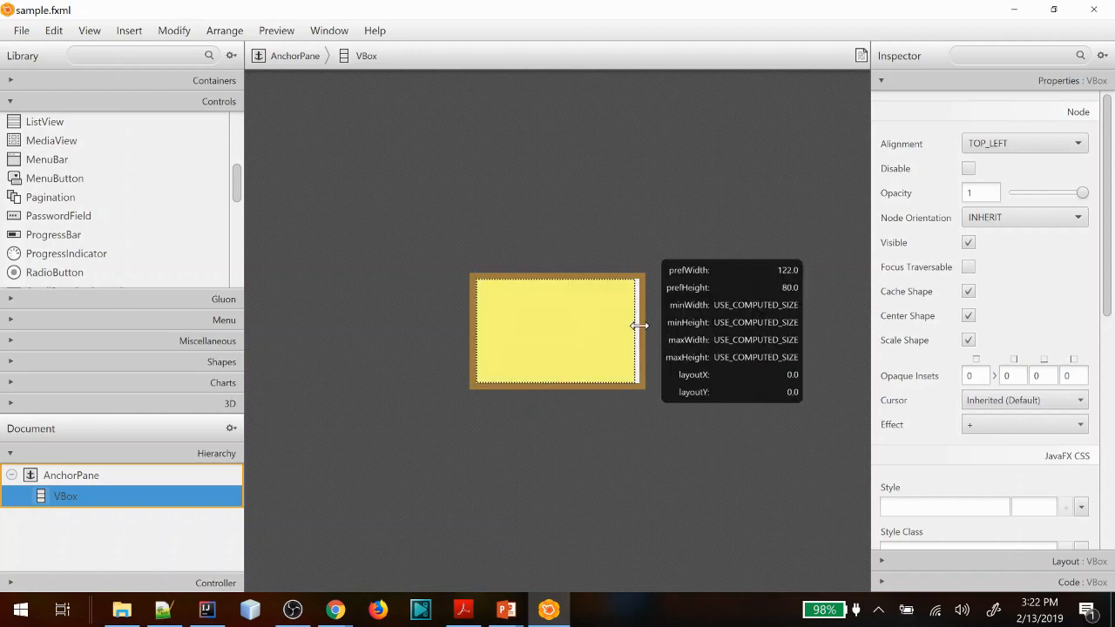
pyautogui.moveTo(636, 331); pyautogui.dragTo(641, 331)
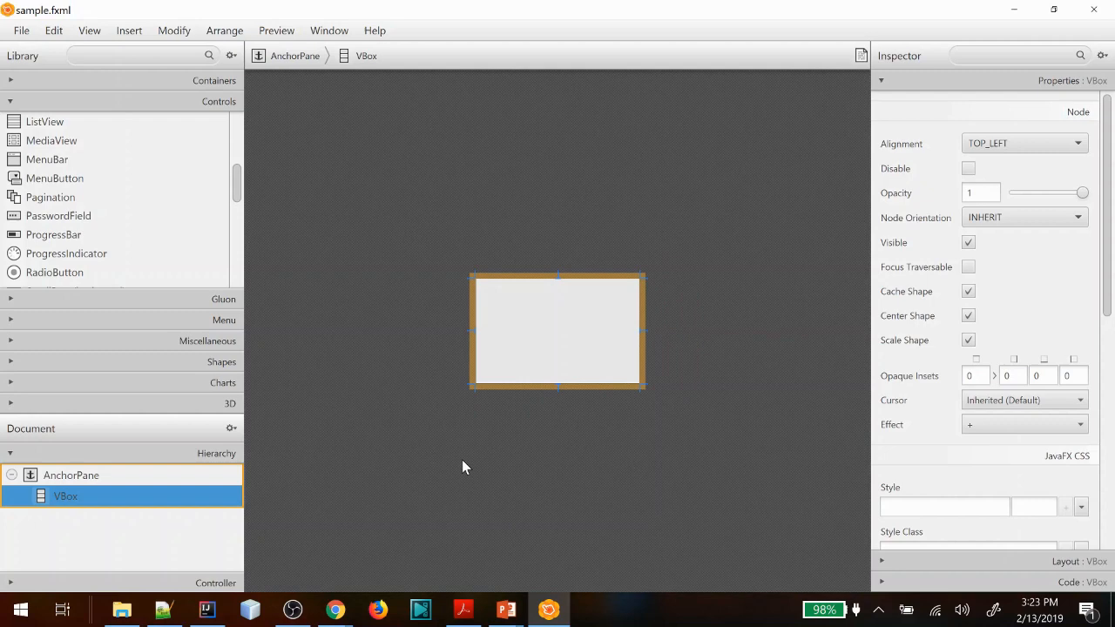
pyautogui.moveTo(442, 310)
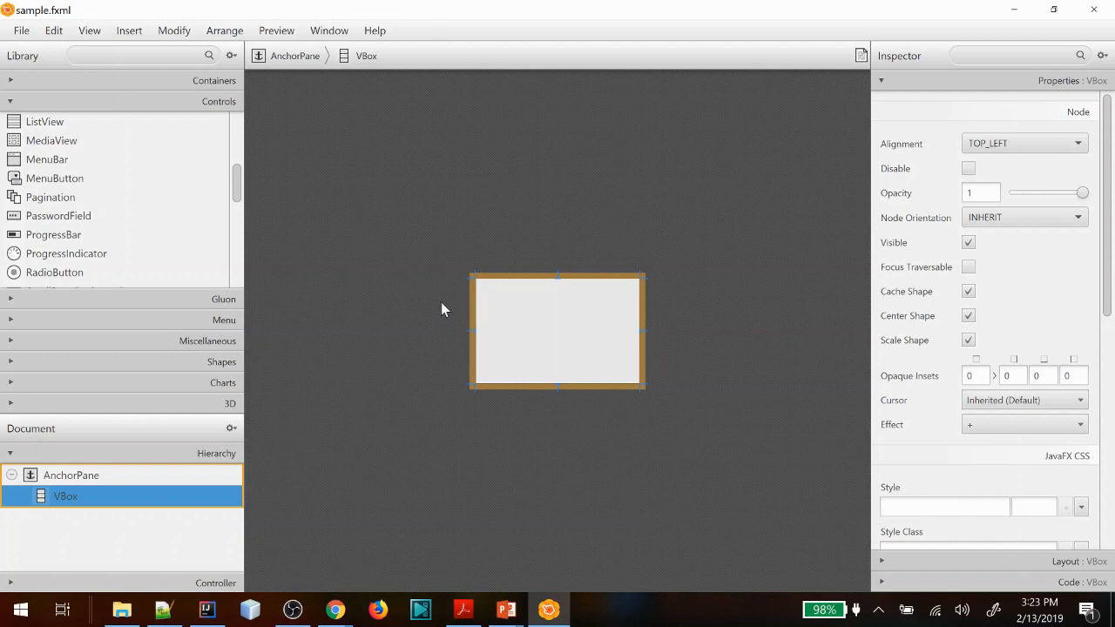
pyautogui.moveTo(444, 288)
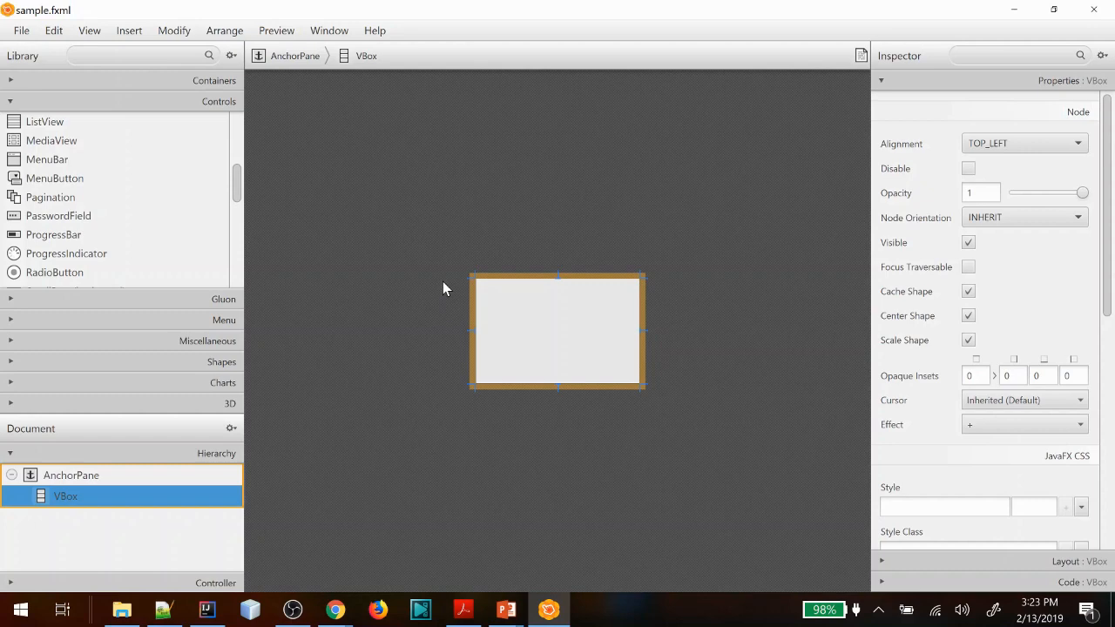
pyautogui.moveTo(448, 292)
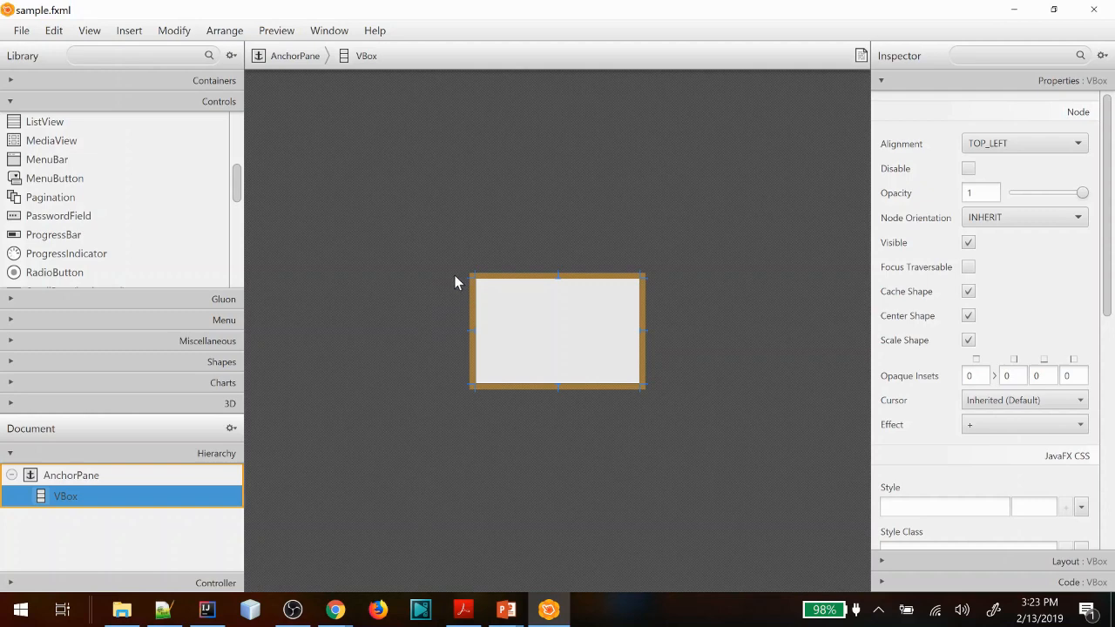
pyautogui.moveTo(54, 272)
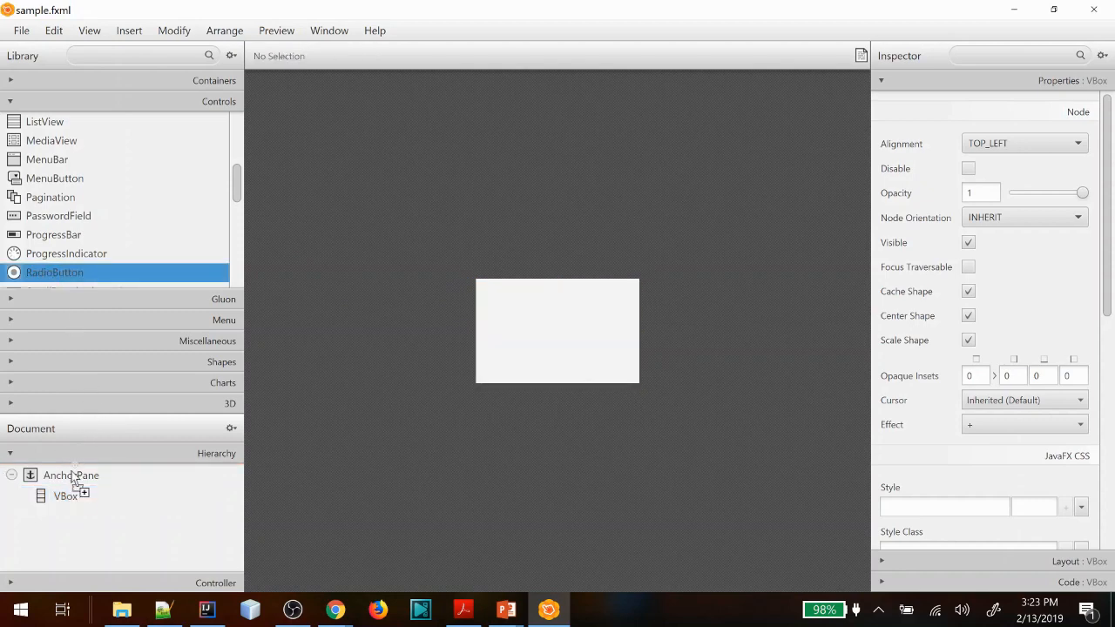
# Add RadioButtons from the Library into the VBox so three are stacked inside it
pyautogui.click(66, 496)
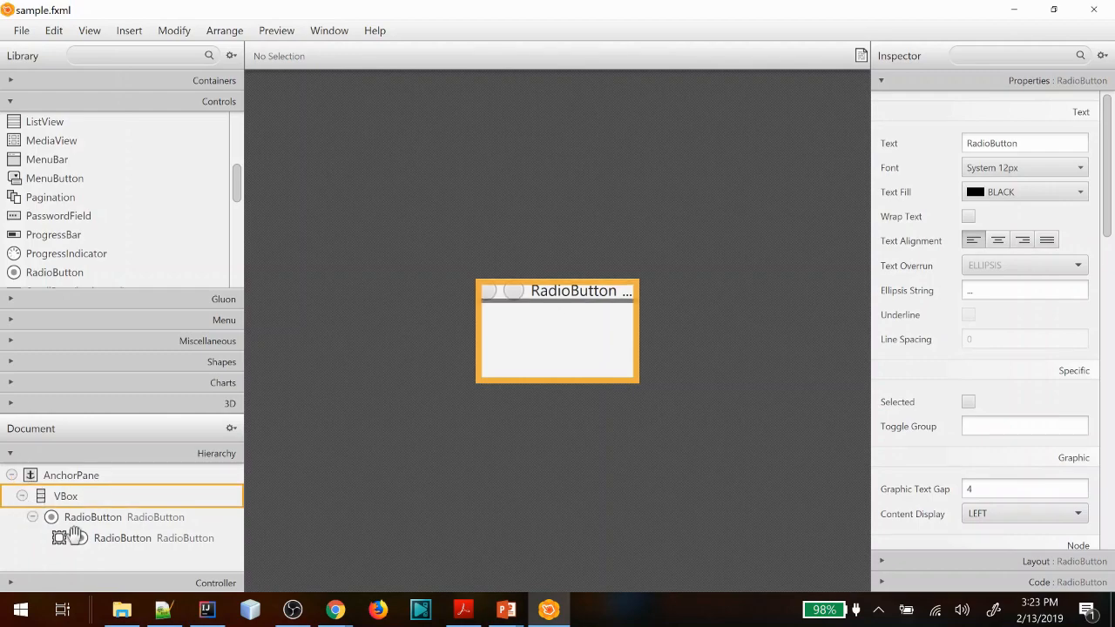
pyautogui.click(93, 537)
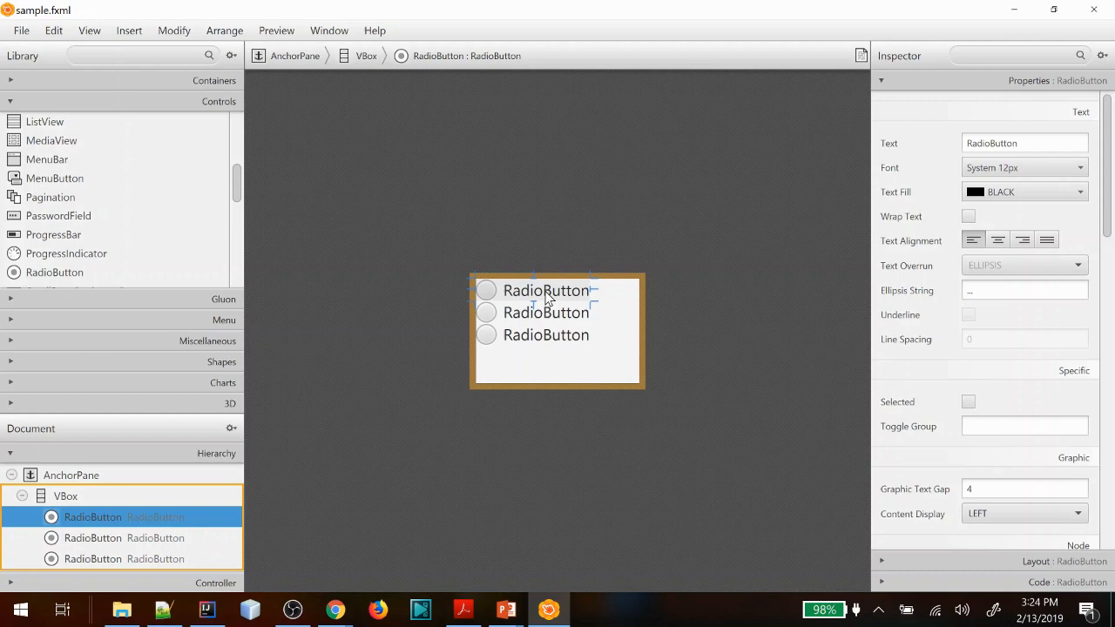
# Set the radio buttons' Text properties to Radio 1, Radio 2 and Radio 3
pyautogui.click(1025, 143)
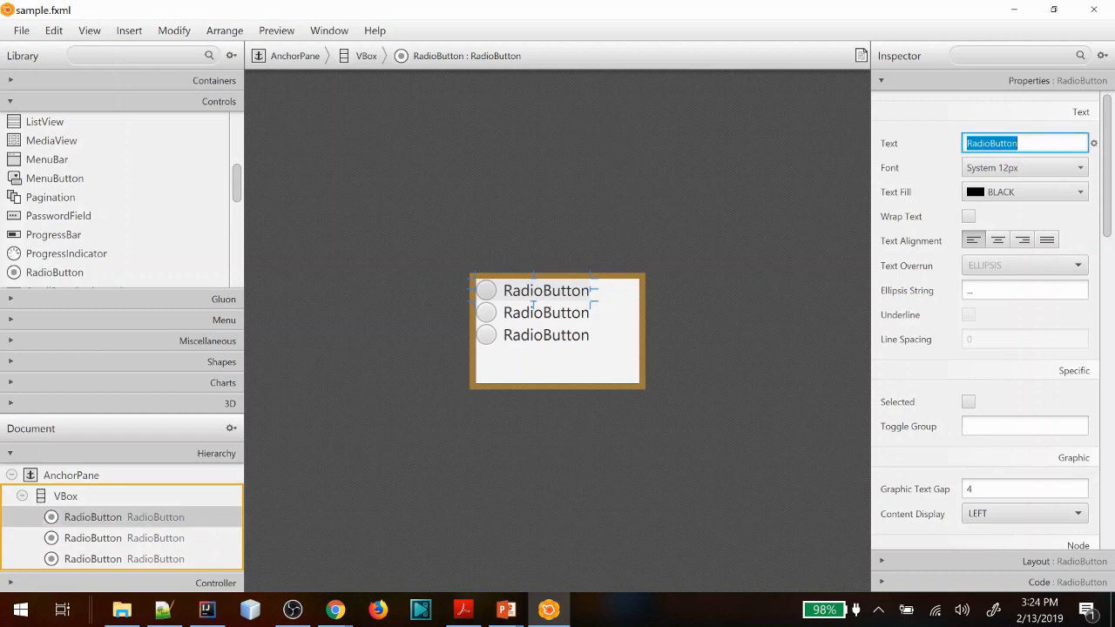
pyautogui.write('Radio 1')
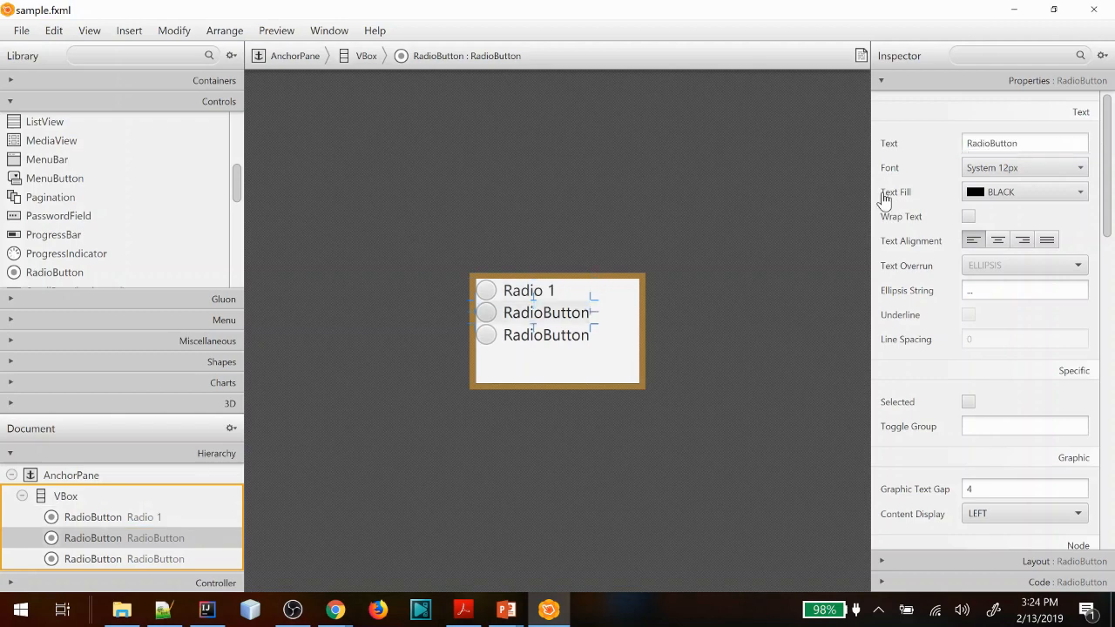
pyautogui.write('Radio 1')
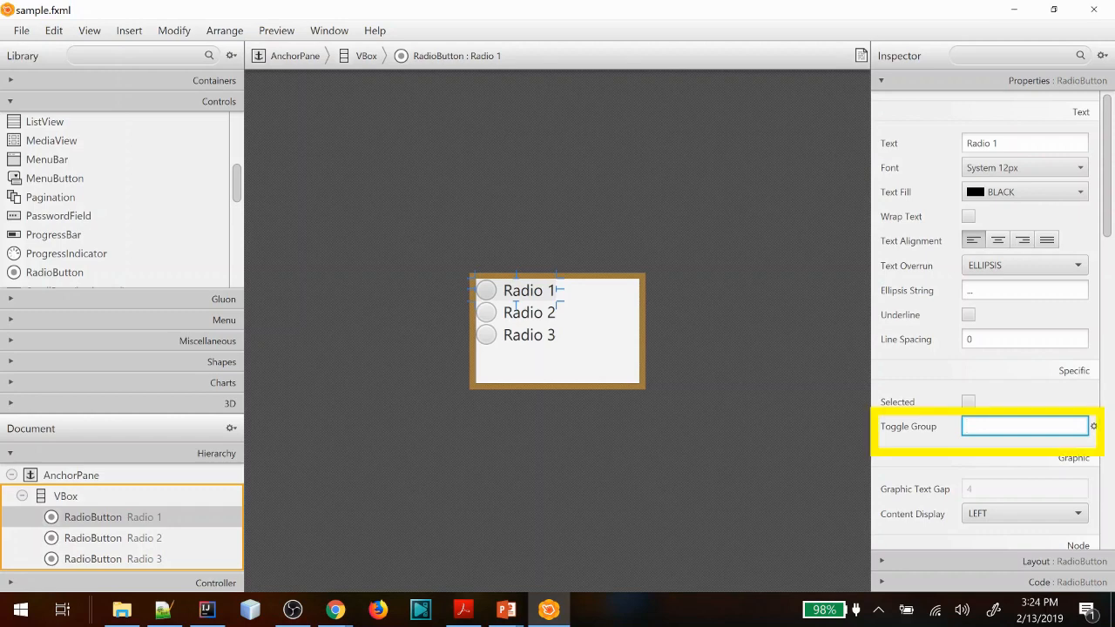
# Assign Toggle Group Group1 to each radio button, including Radio 3
pyautogui.write('Group1')
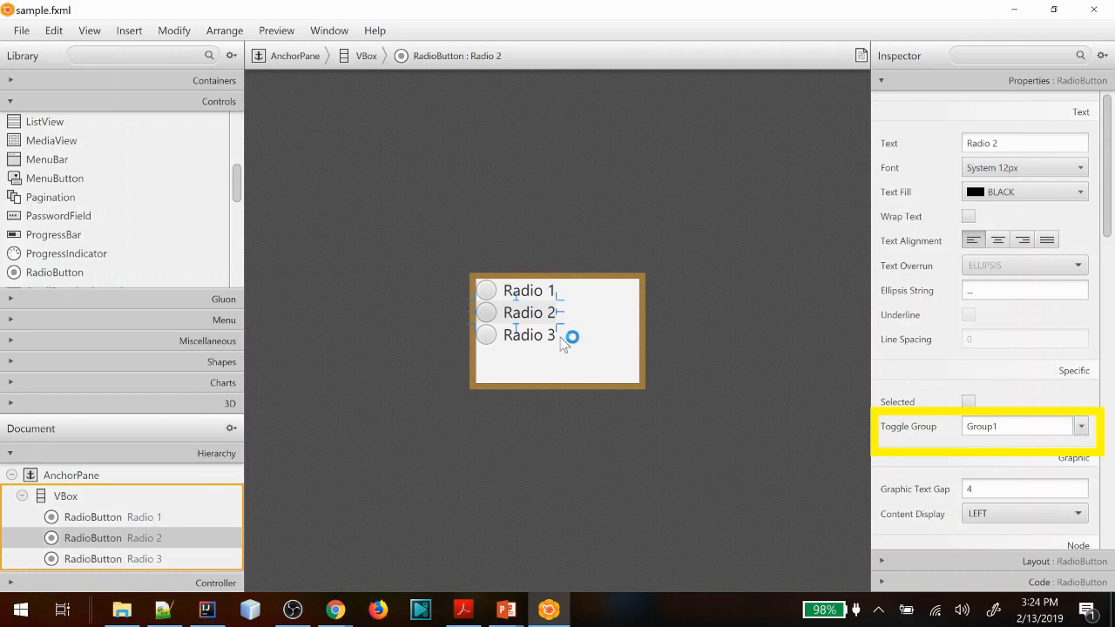
pyautogui.click(529, 335)
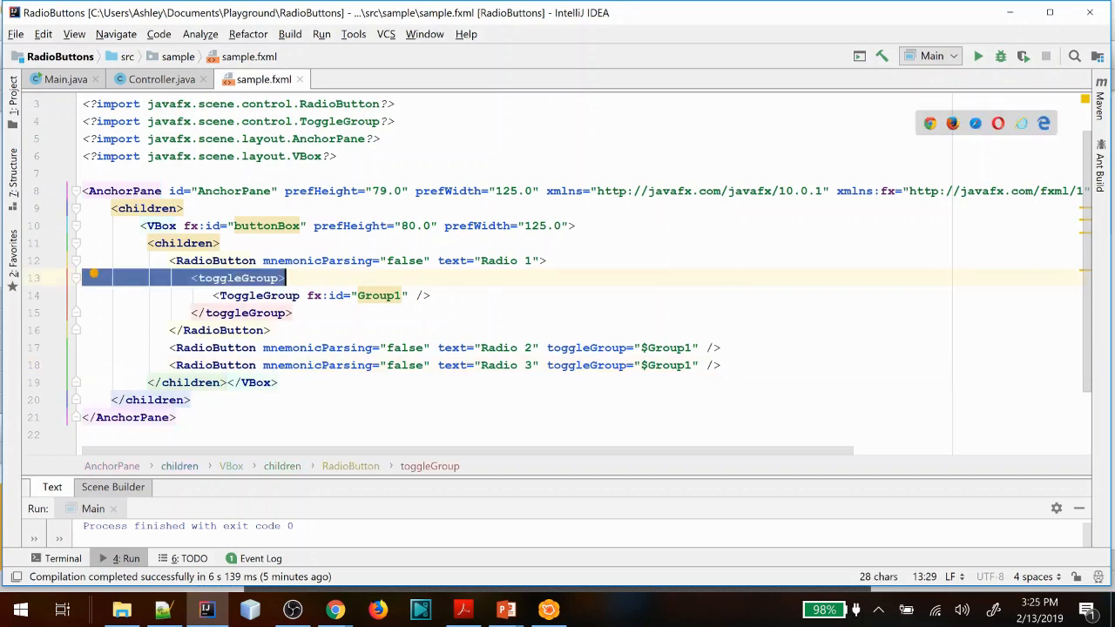
# Highlight the toggleGroup markup in sample.fxml before running the app
pyautogui.doubleClick(378, 296)
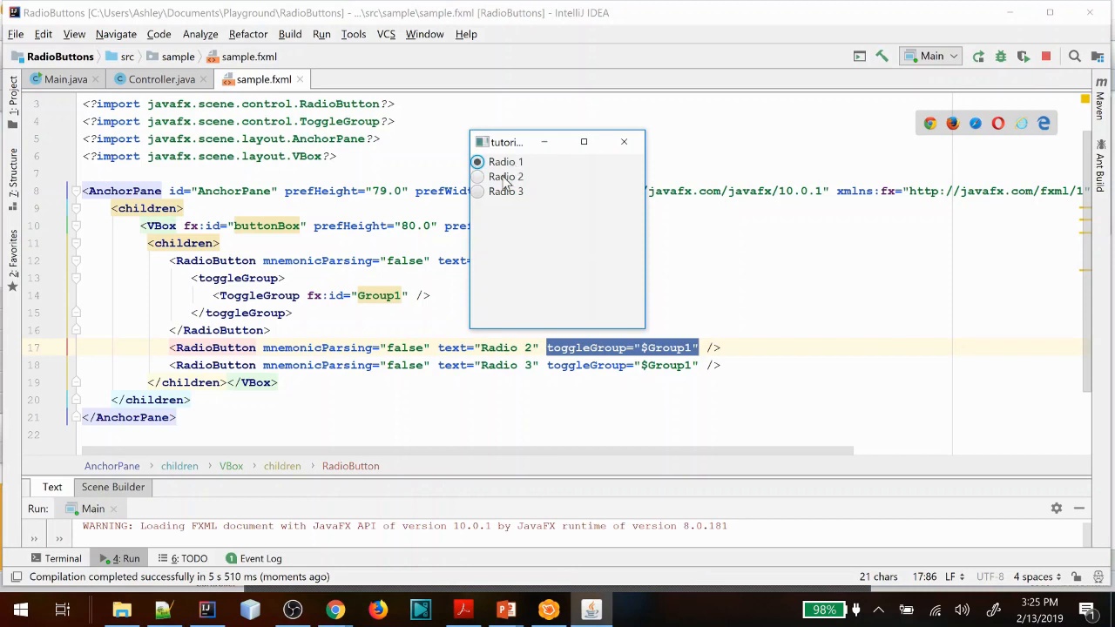
pyautogui.moveTo(495, 185)
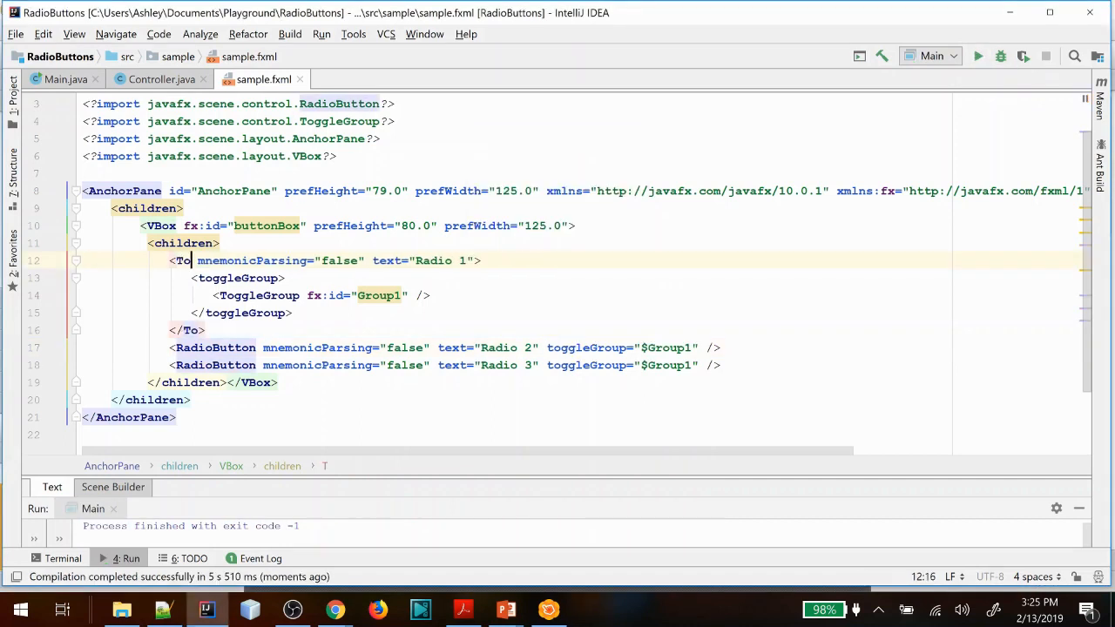
# Run the ToggleButton version, choose Radio 2, then close the app window
pyautogui.write('ggleButton')
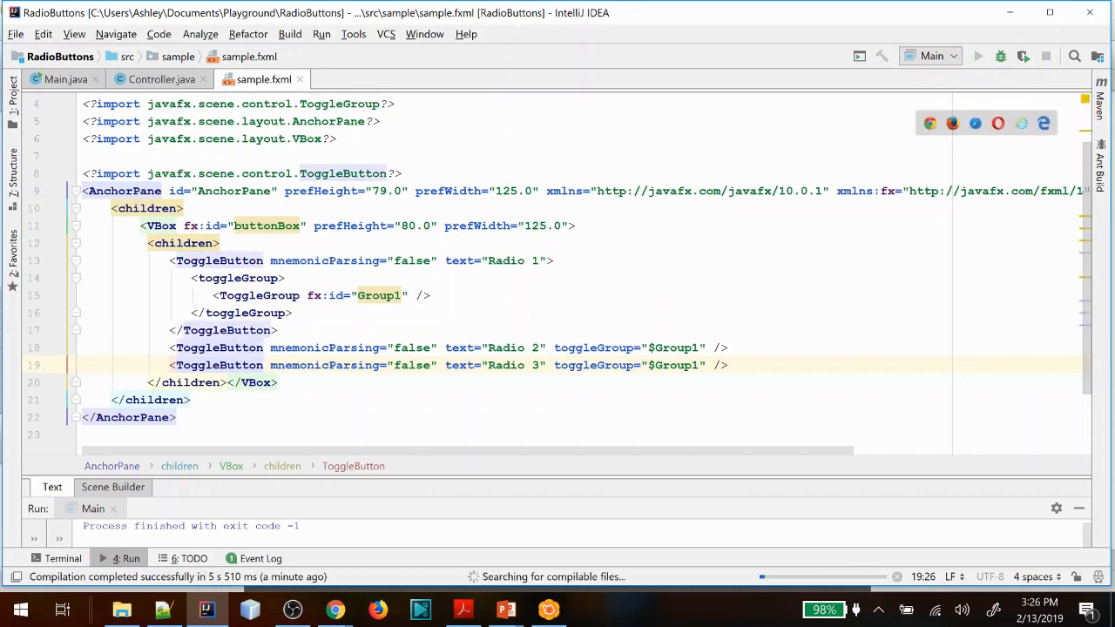
pyautogui.click(978, 56)
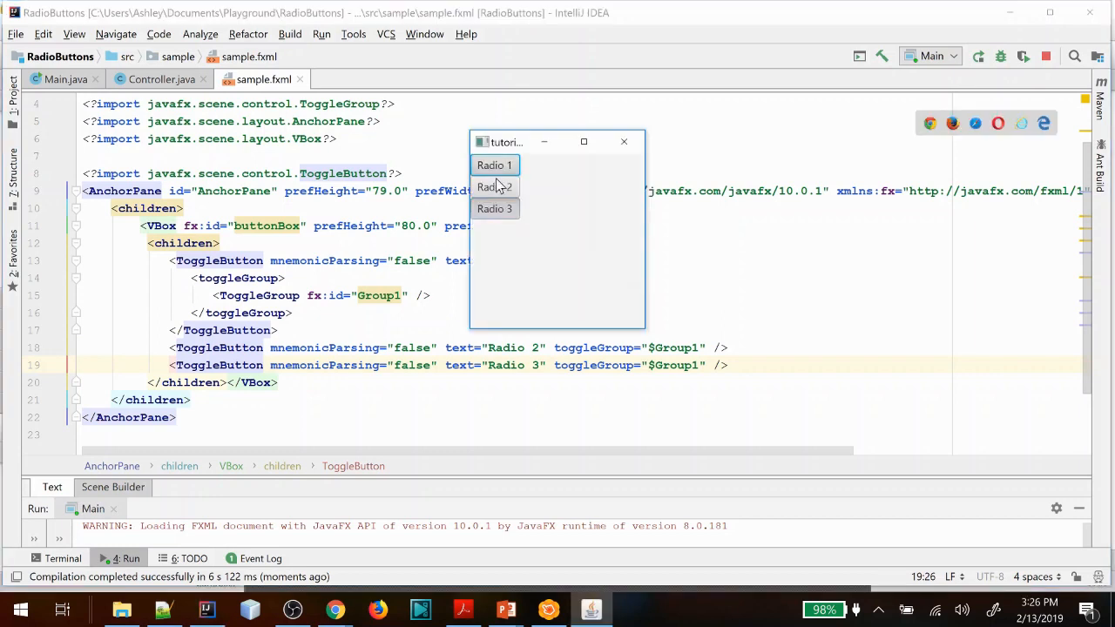
pyautogui.click(495, 186)
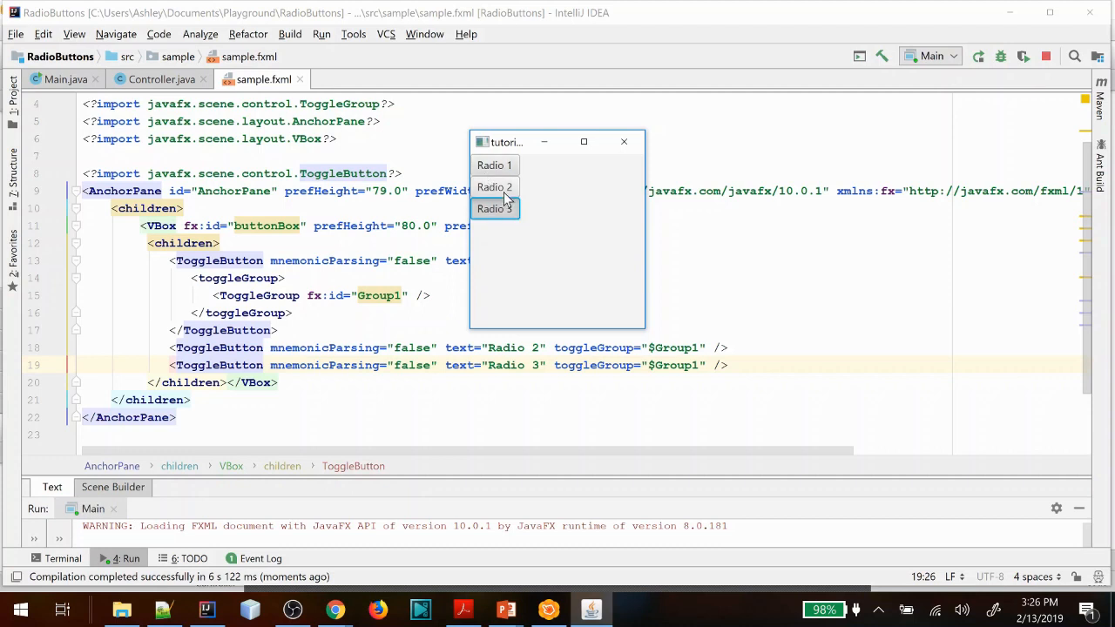
pyautogui.moveTo(624, 142)
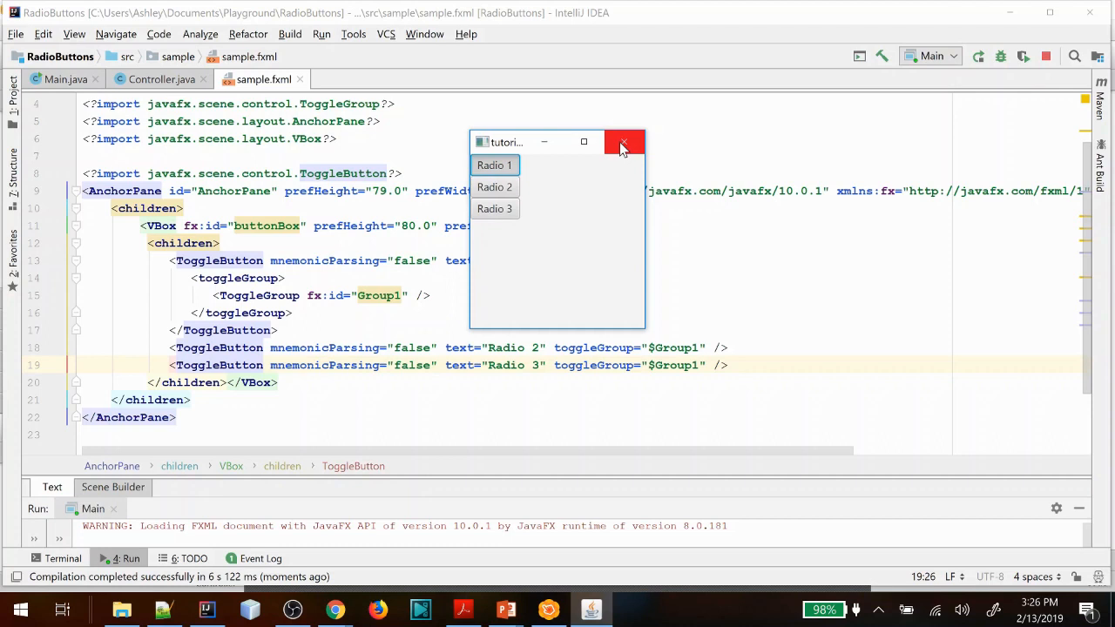
pyautogui.click(623, 142)
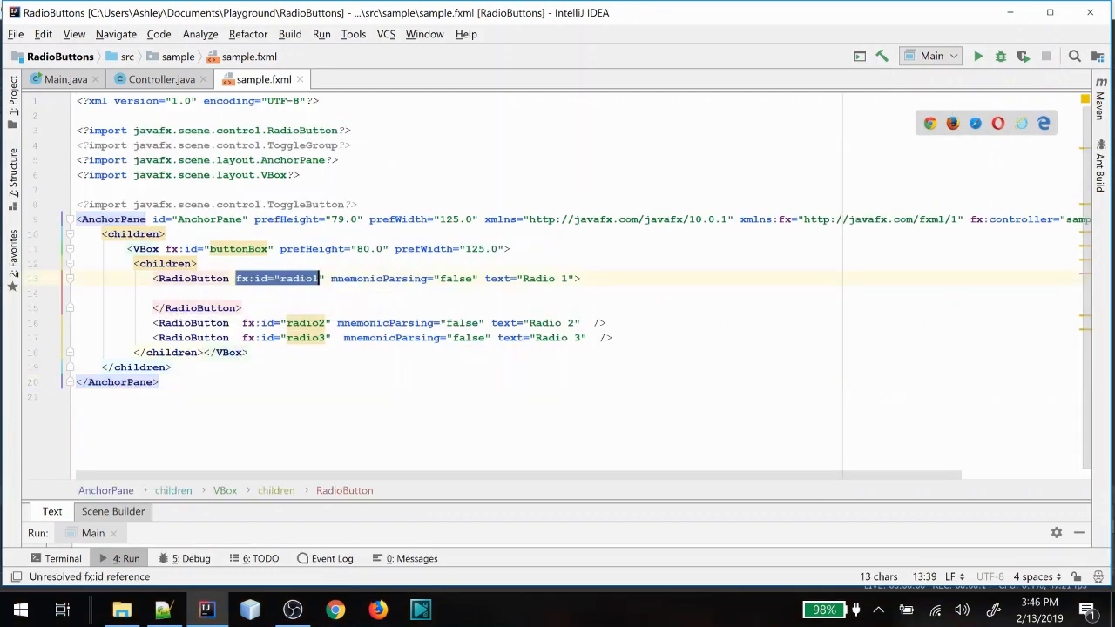
pyautogui.moveTo(301, 278)
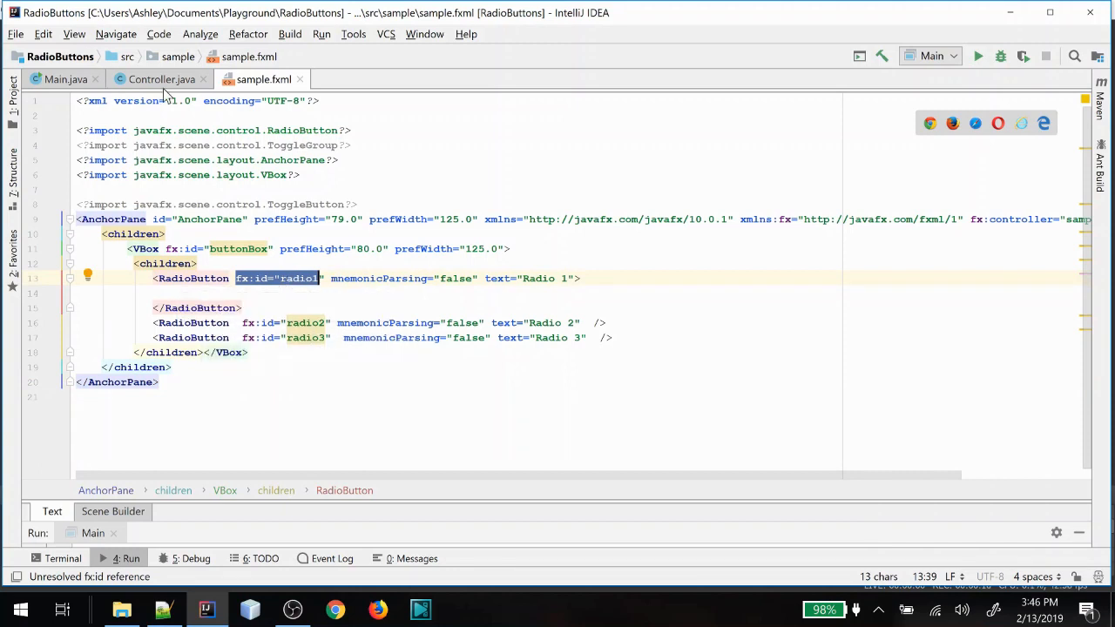
# Switch to the Controller.java editor after setting fx:ids radio1–radio3
pyautogui.click(161, 79)
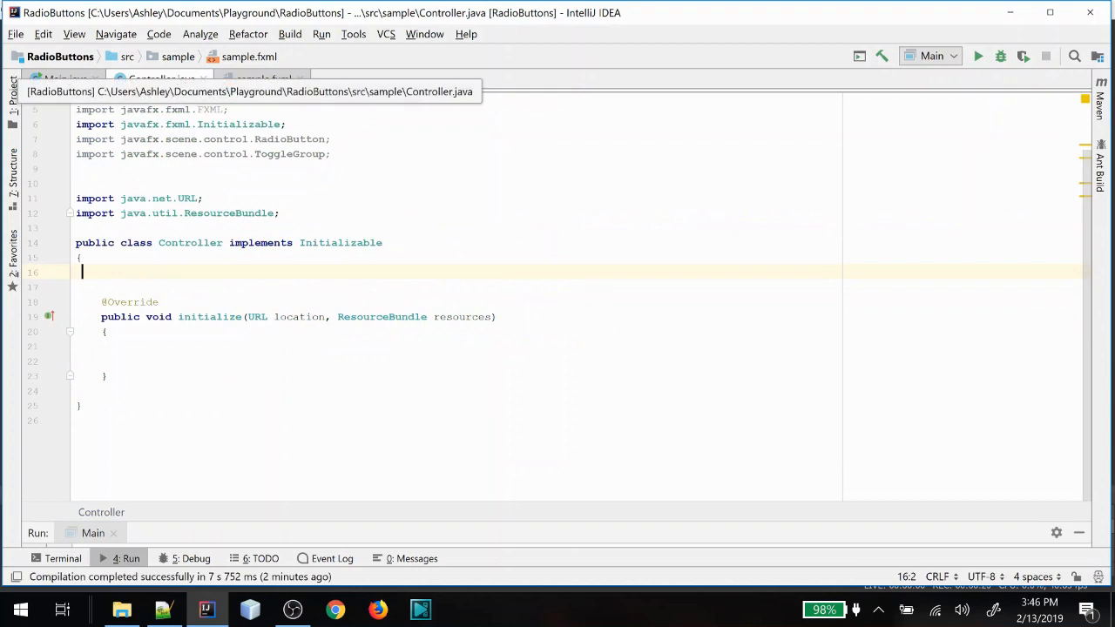
pyautogui.write('@FXML')
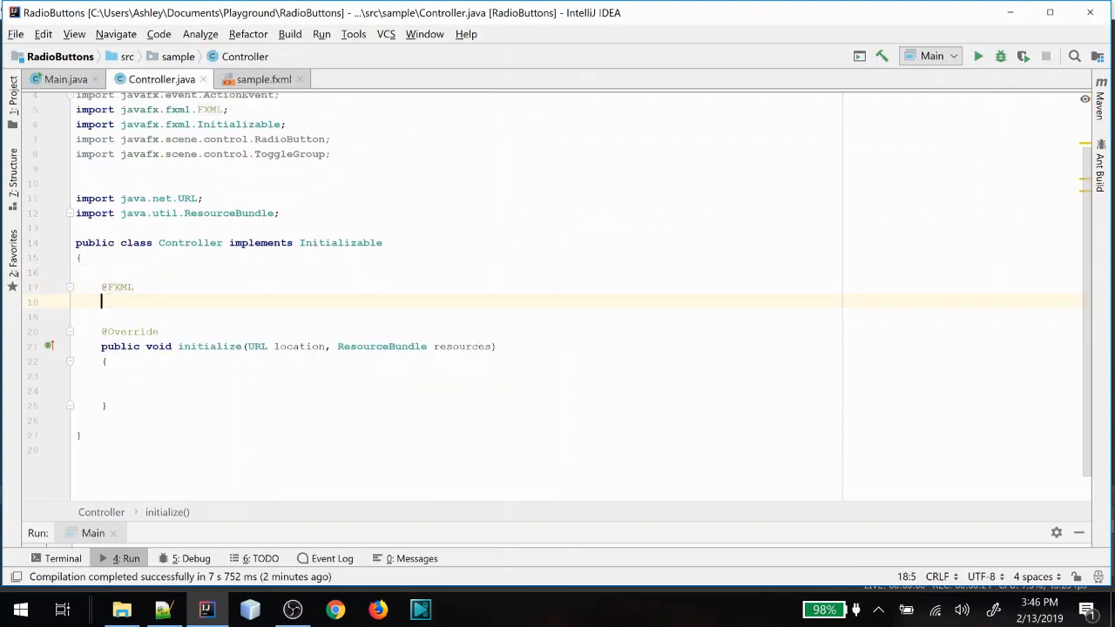
pyautogui.write('RadioButton ra')
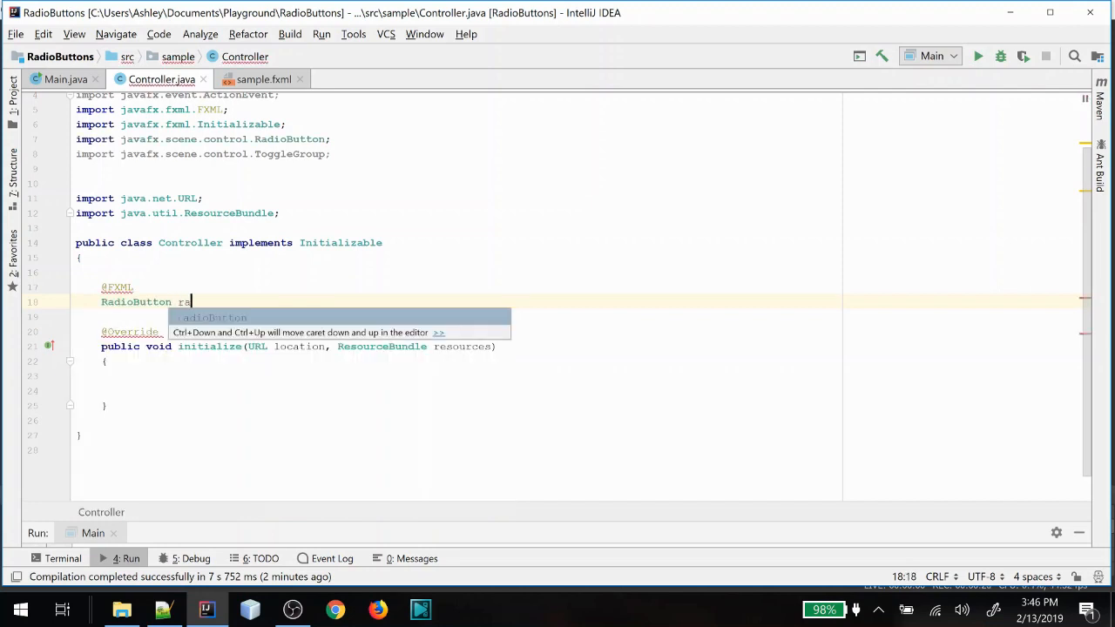
pyautogui.write('dio1;')
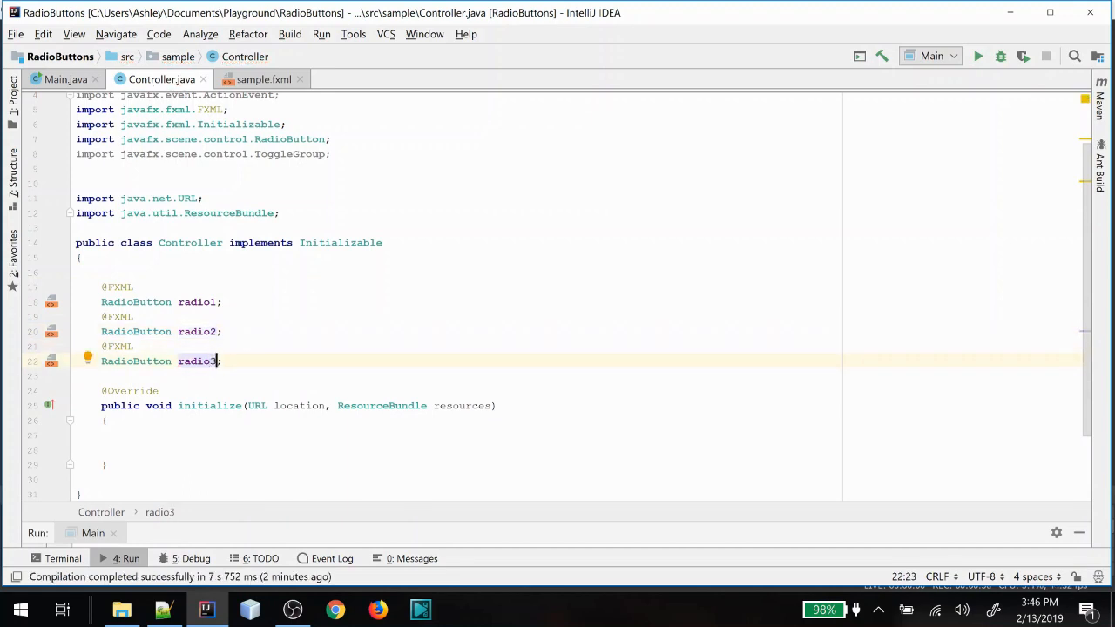
pyautogui.write('ToggleGroup')
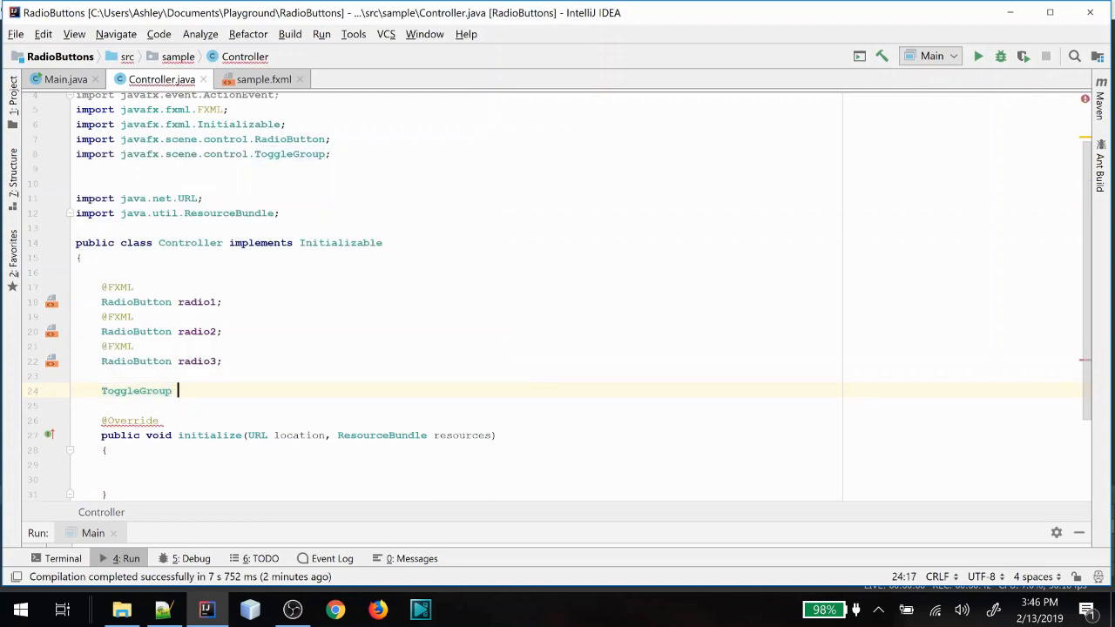
pyautogui.write('group1;')
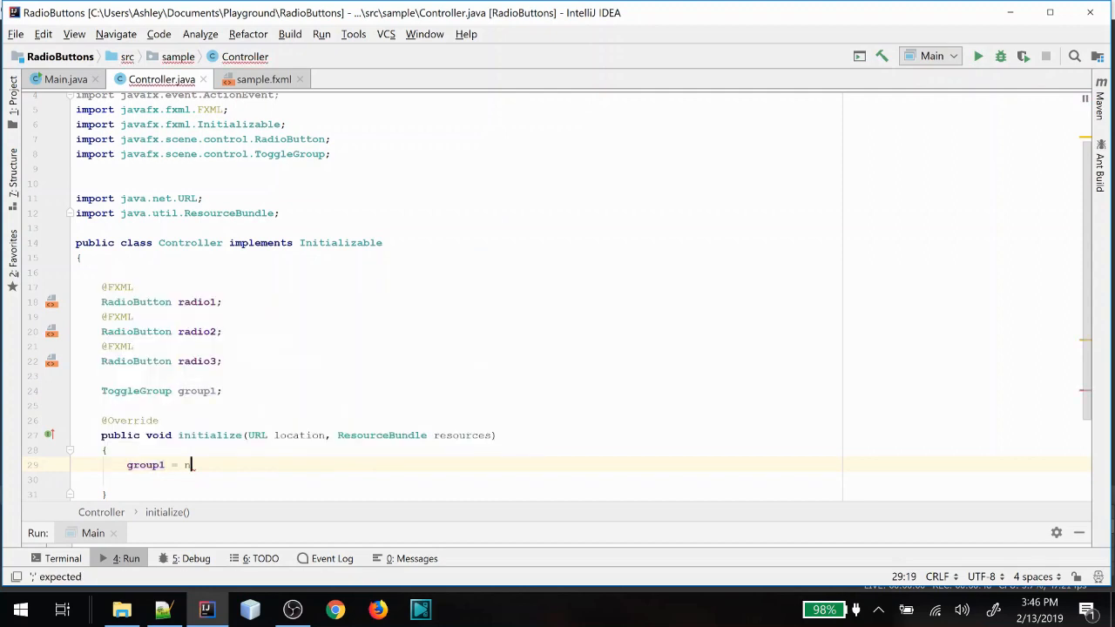
pyautogui.write('new ToggleGroup();')
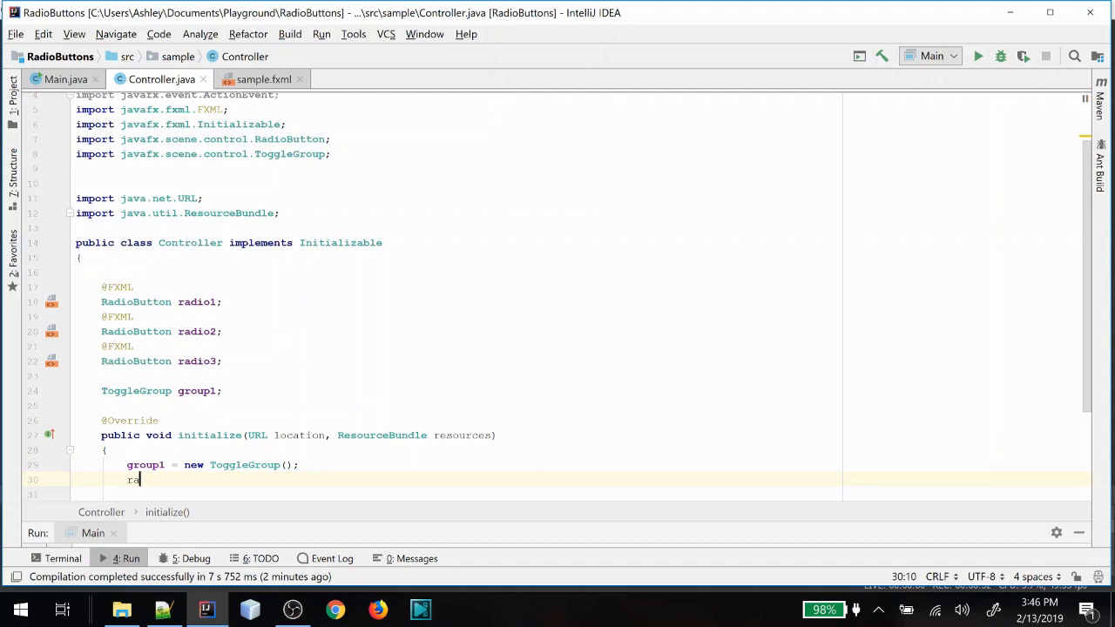
# Call radio1.setToggleGroup(group1) for the buttons in initialize and run the app
pyautogui.write('radio1.')
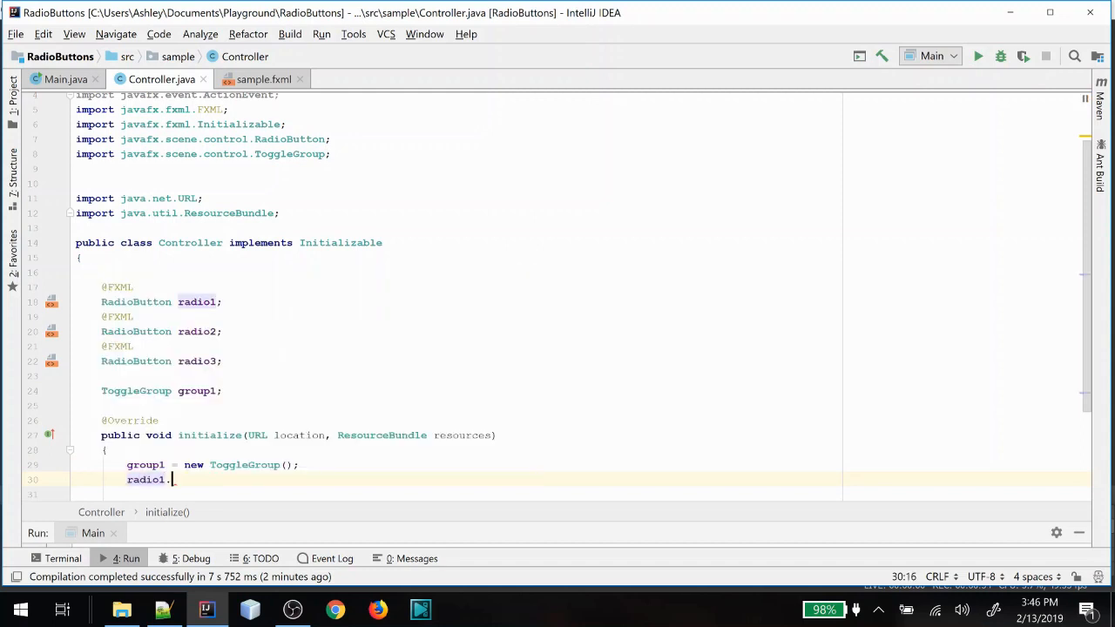
pyautogui.write('s')
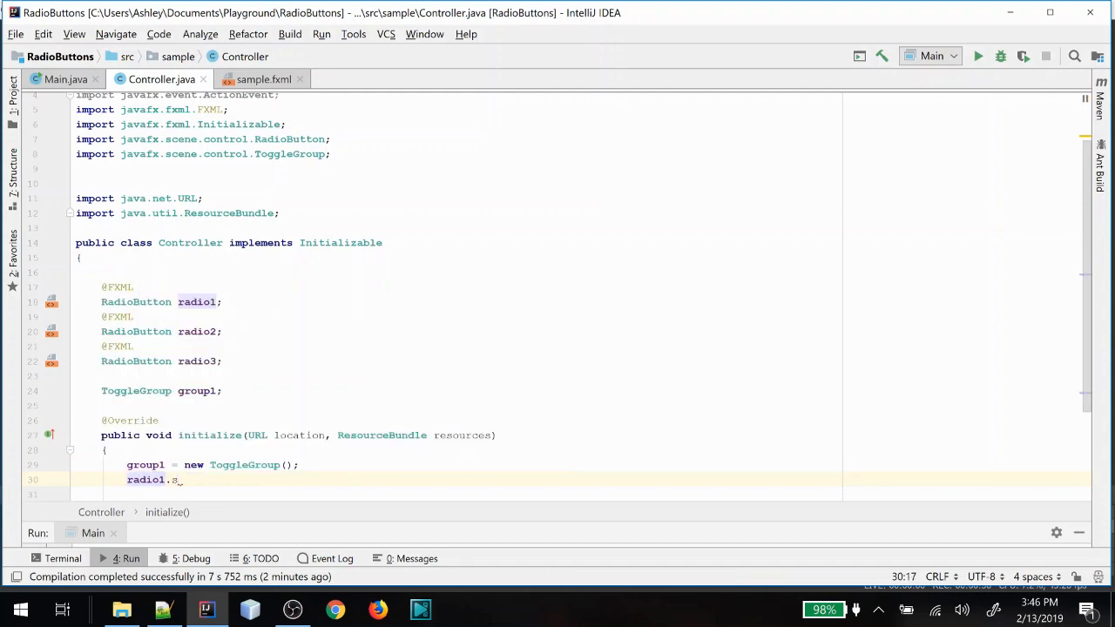
pyautogui.write('etToggleGroup(group1);')
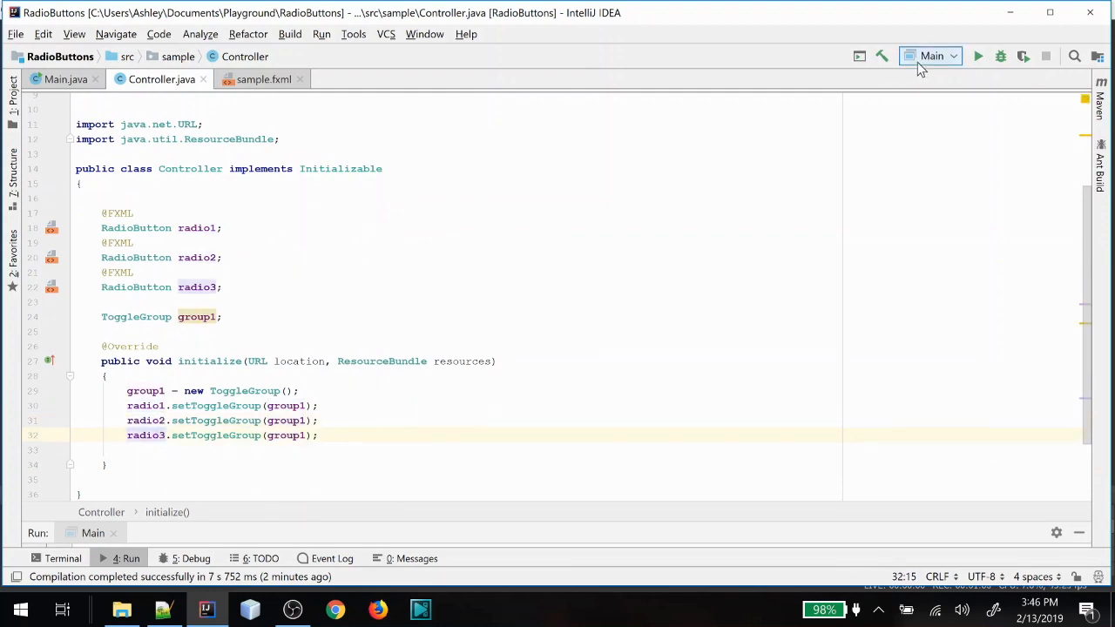
pyautogui.click(979, 56)
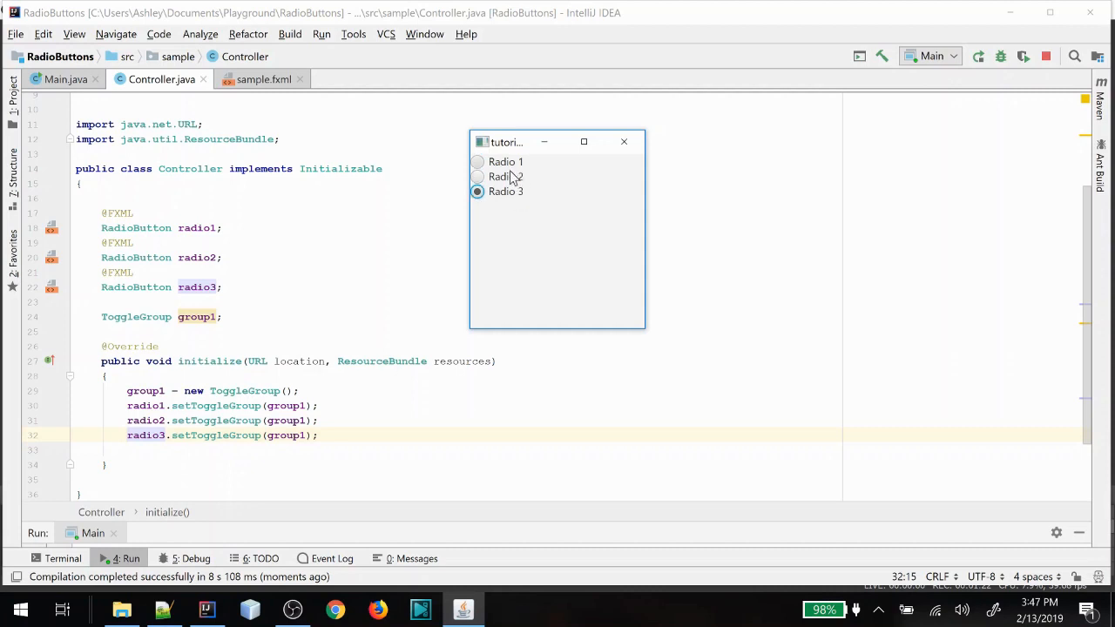
# Choose Radio 1, Radio 3 and Radio 2 in turn, confirming only one stays selected
pyautogui.click(477, 161)
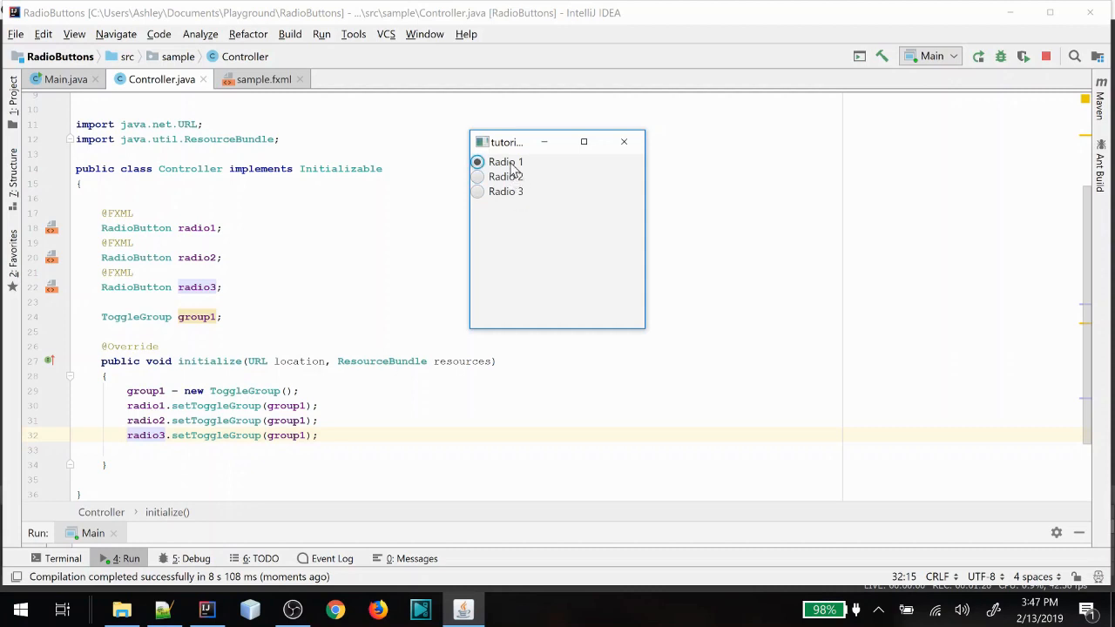
pyautogui.click(477, 176)
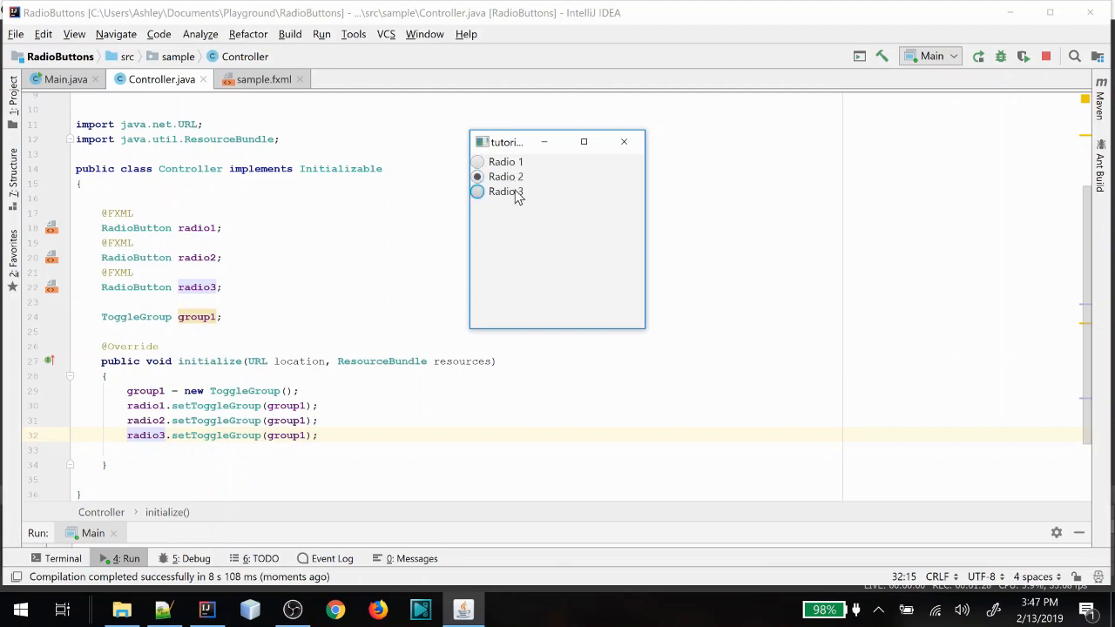
pyautogui.click(477, 176)
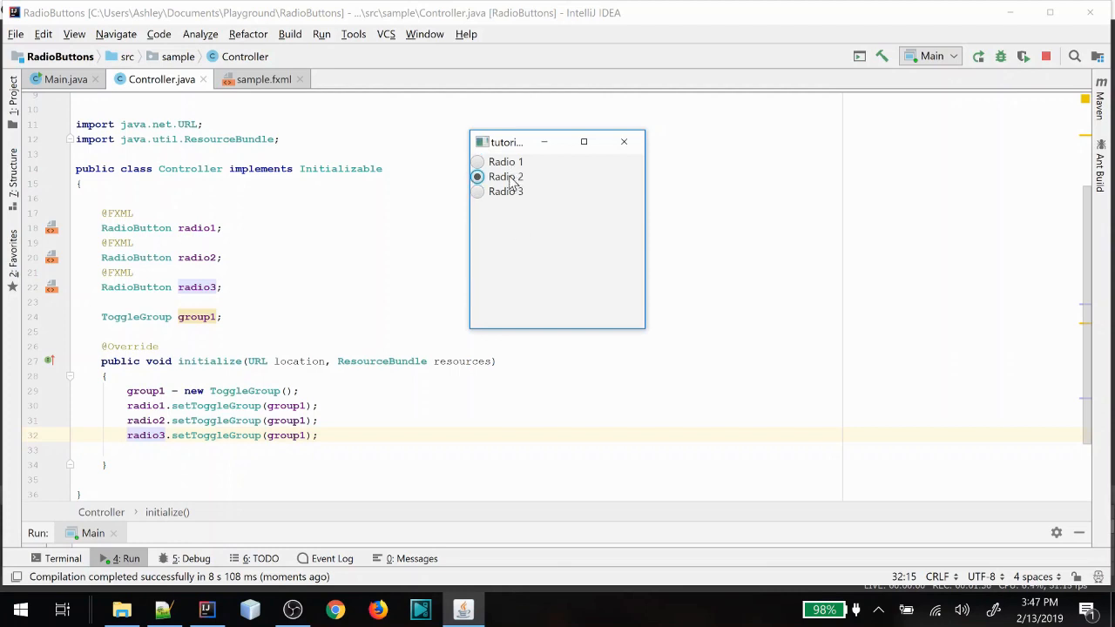